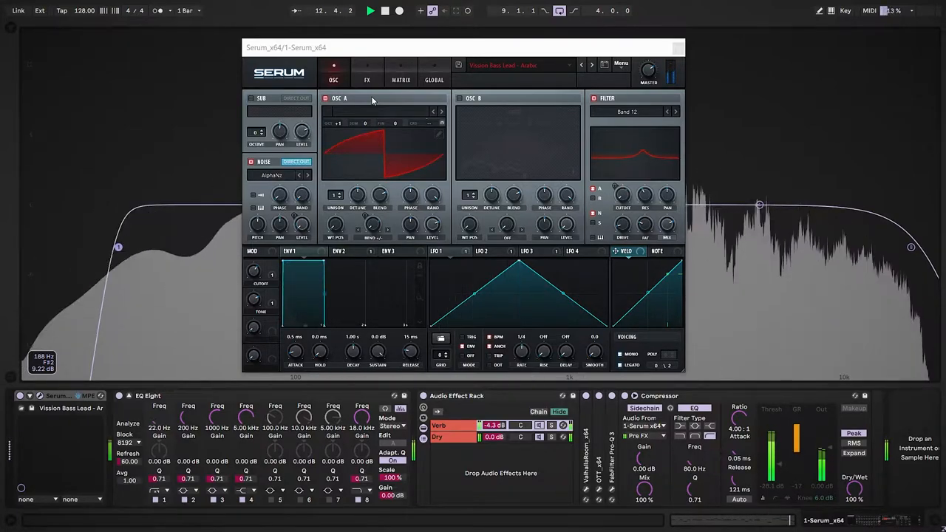
Set the Serum filter type to Normal > Band 12 in place of the low-pass
click(370, 10)
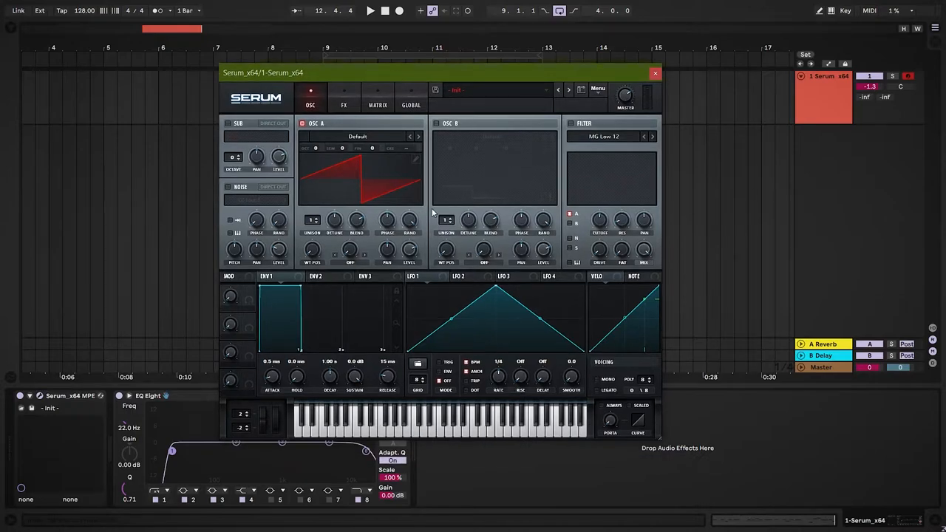
click(606, 136)
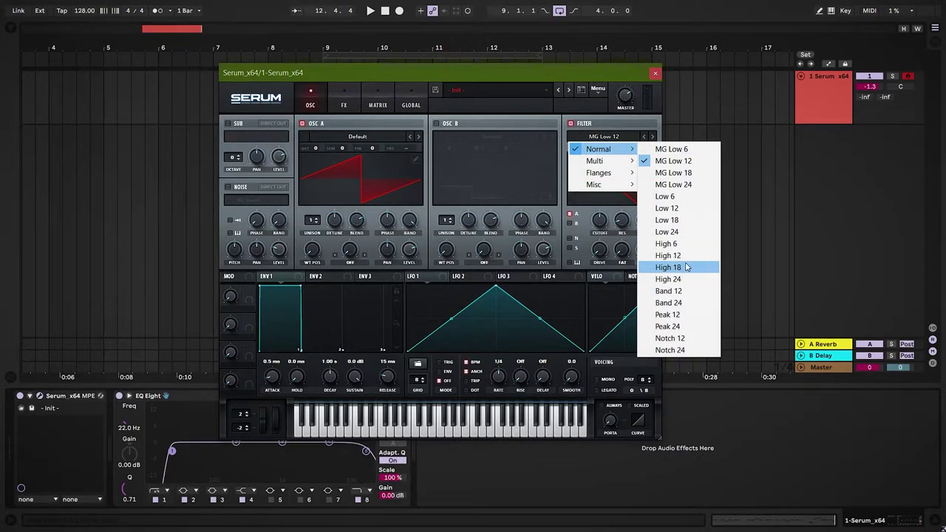
mouse_move(688, 289)
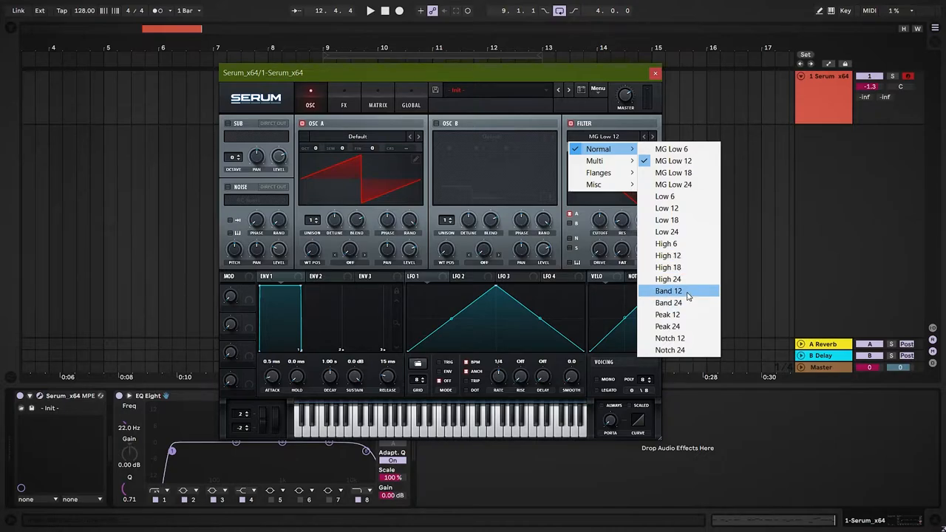
click(668, 290)
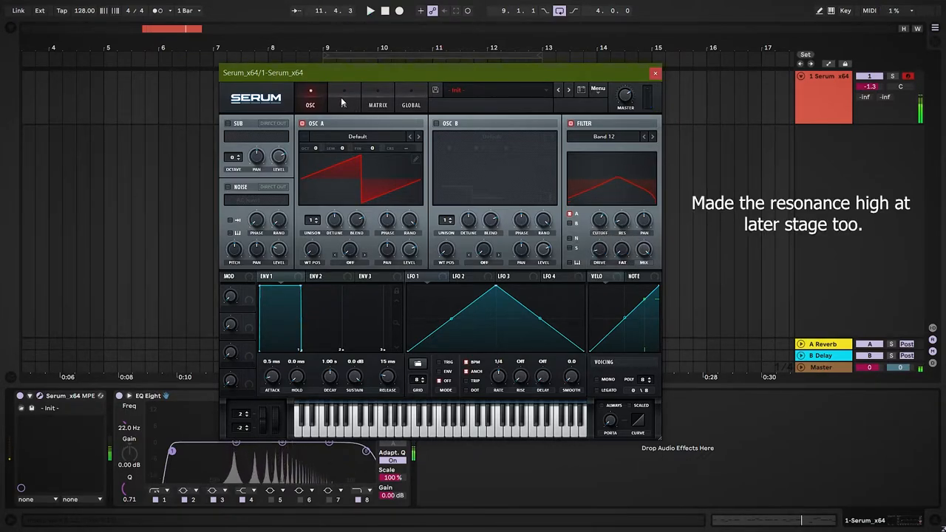
Enable the Distortion effect in Diode mode with increased Drive
click(343, 104)
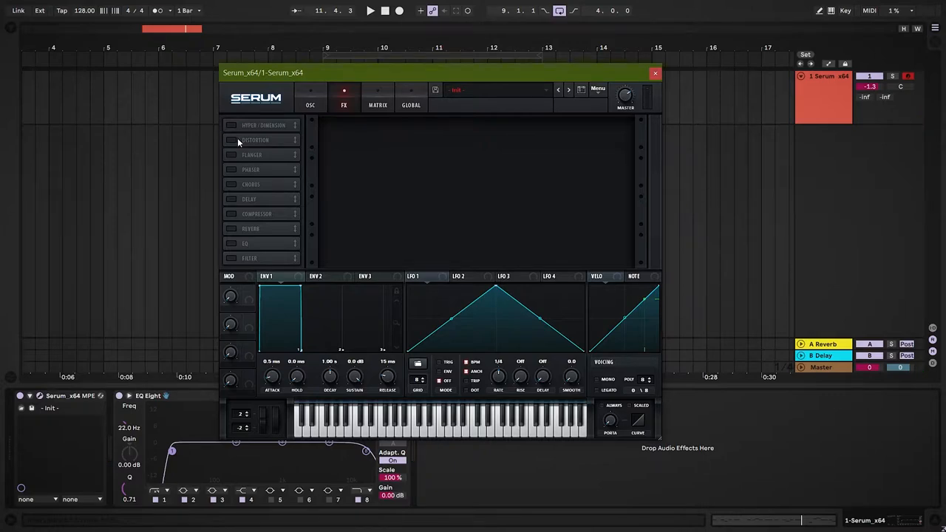
click(255, 139)
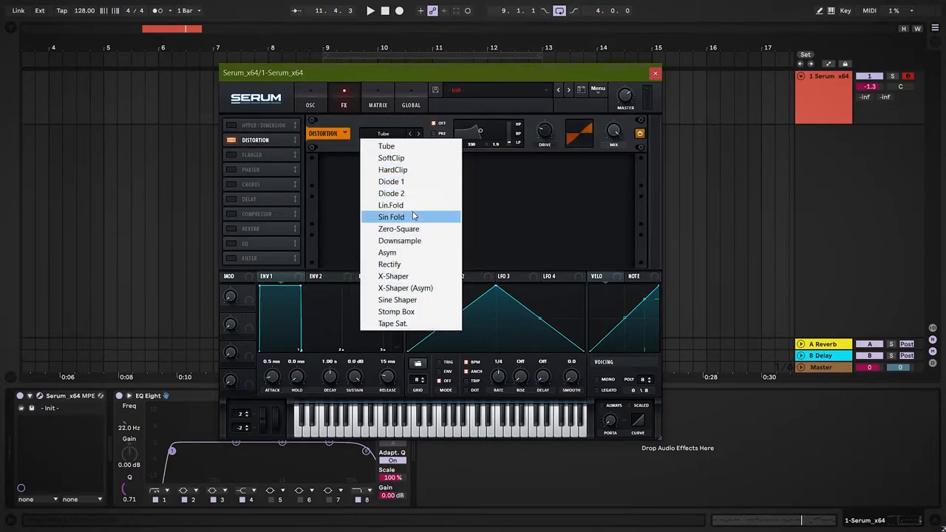
click(390, 192)
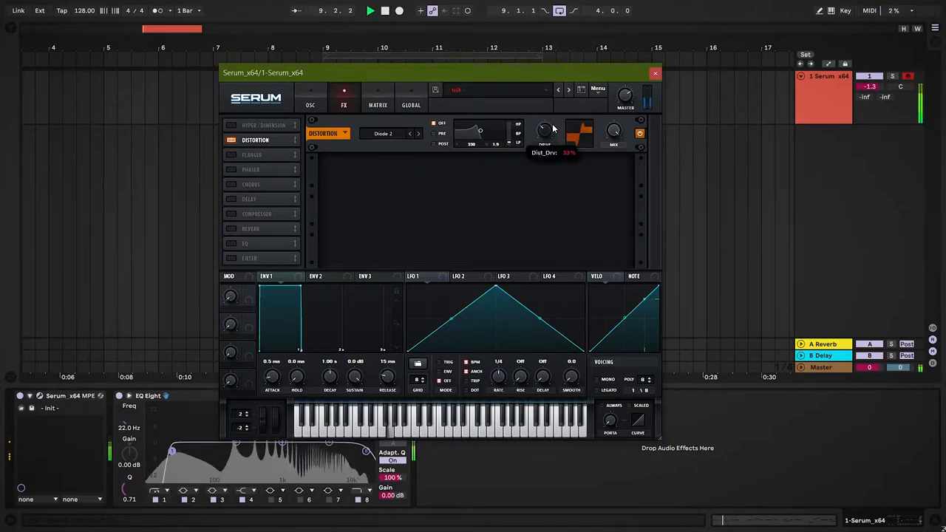
drag(543, 130, 543, 119)
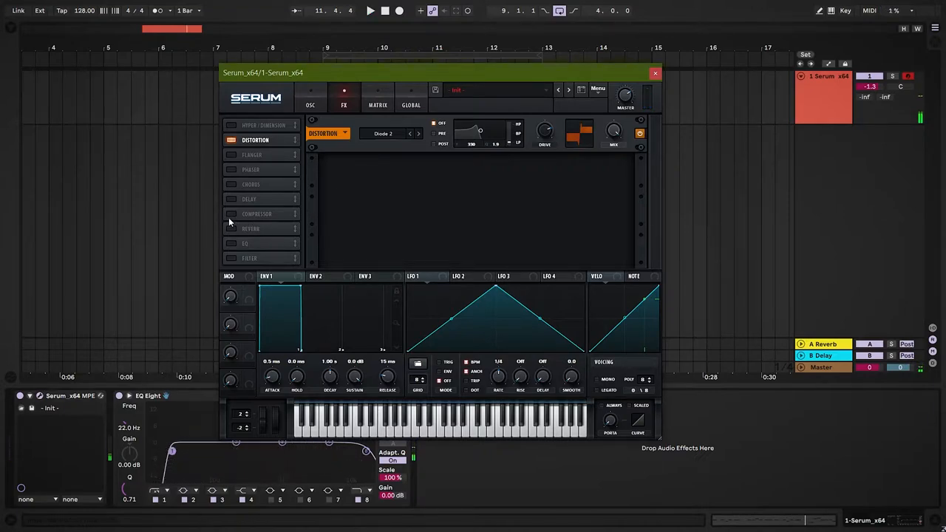
Enable the Compressor and EQ effects after the distortion
click(231, 213)
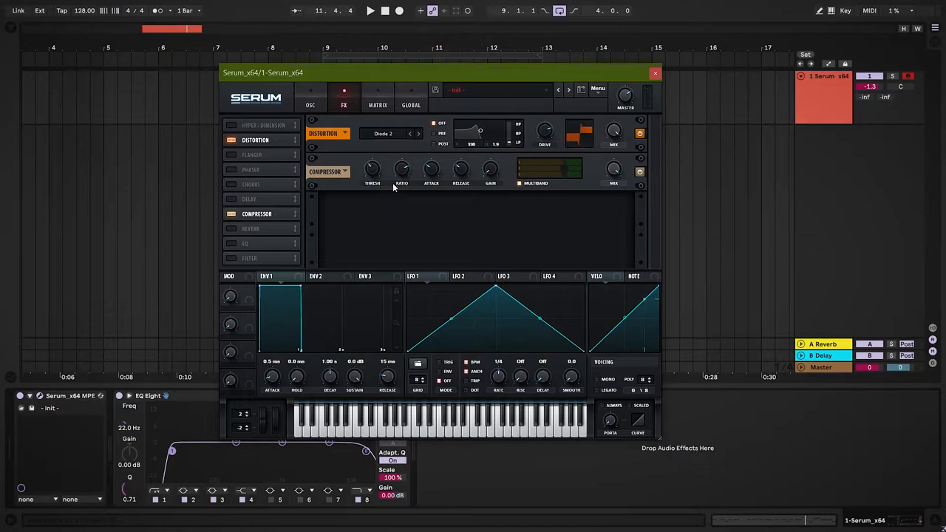
mouse_move(556, 168)
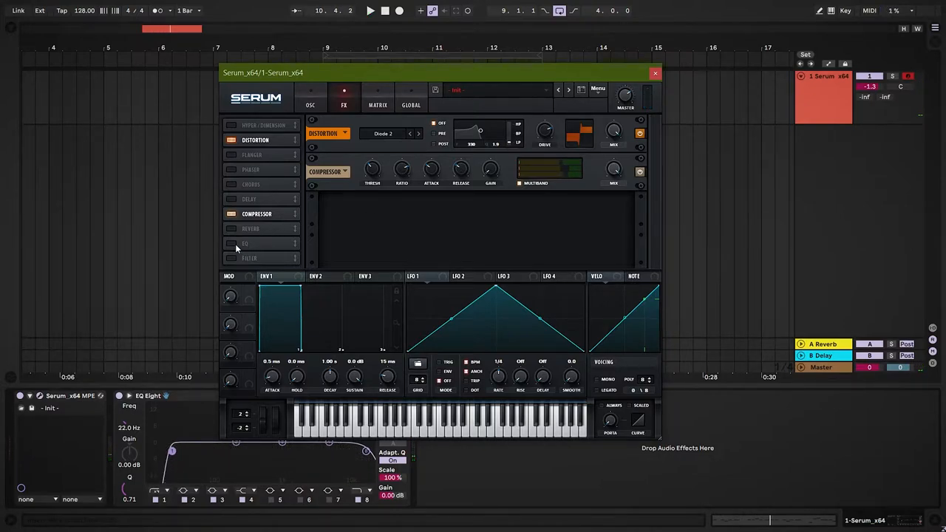
click(231, 243)
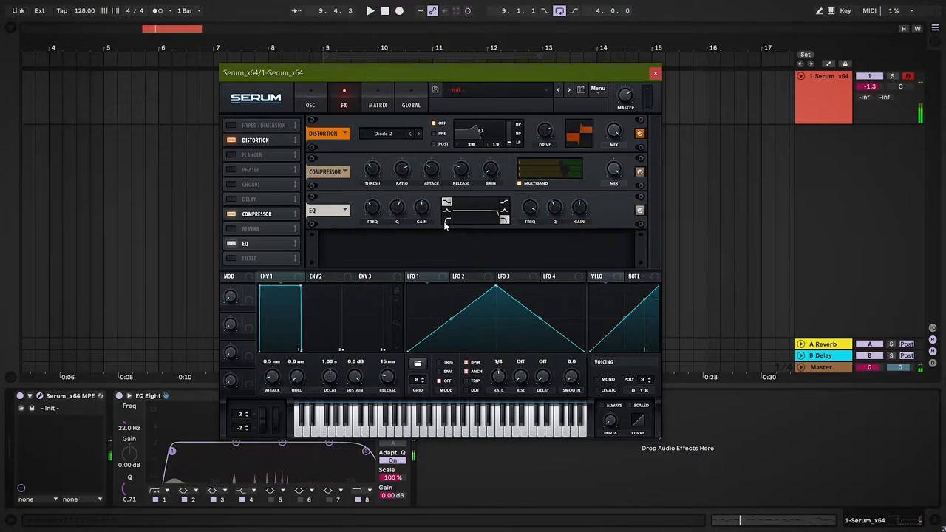
Lower the band-pass filter cutoff to roughly 750 Hz on the oscillator page
click(310, 104)
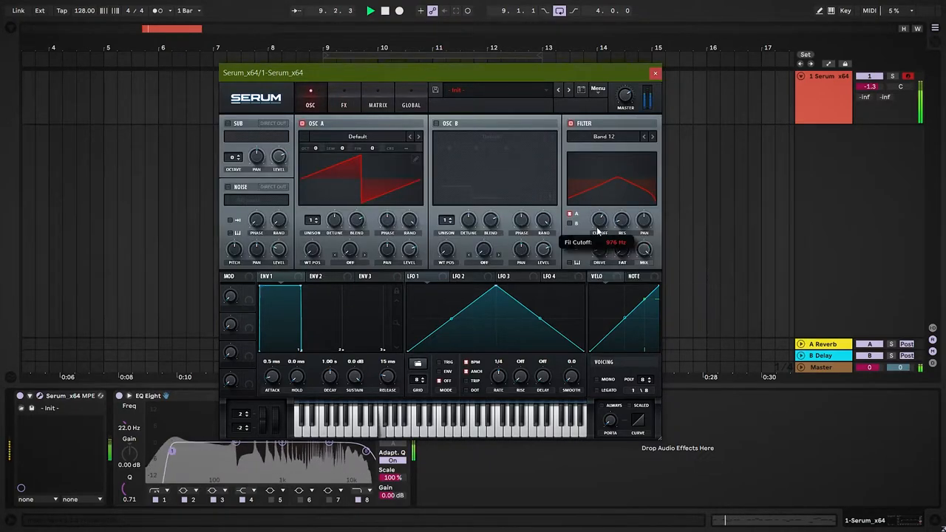
drag(599, 219, 598, 236)
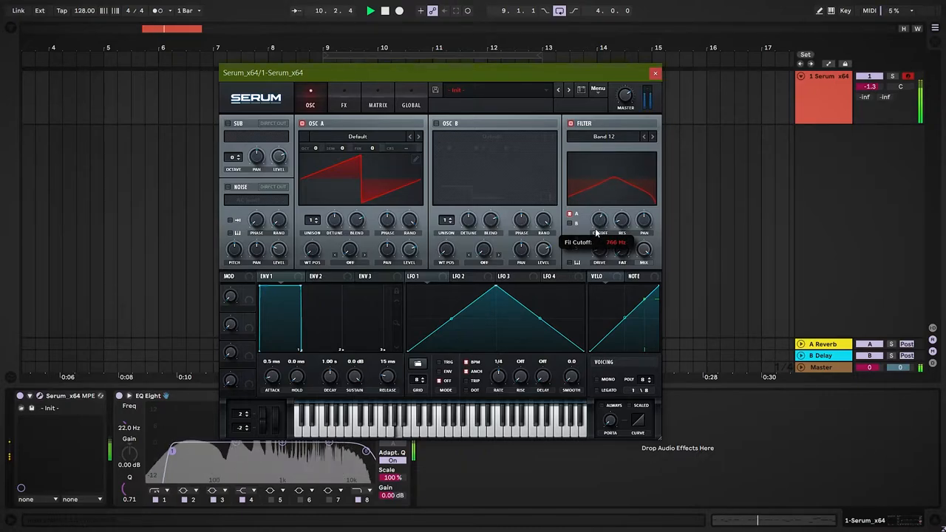
drag(600, 218, 600, 207)
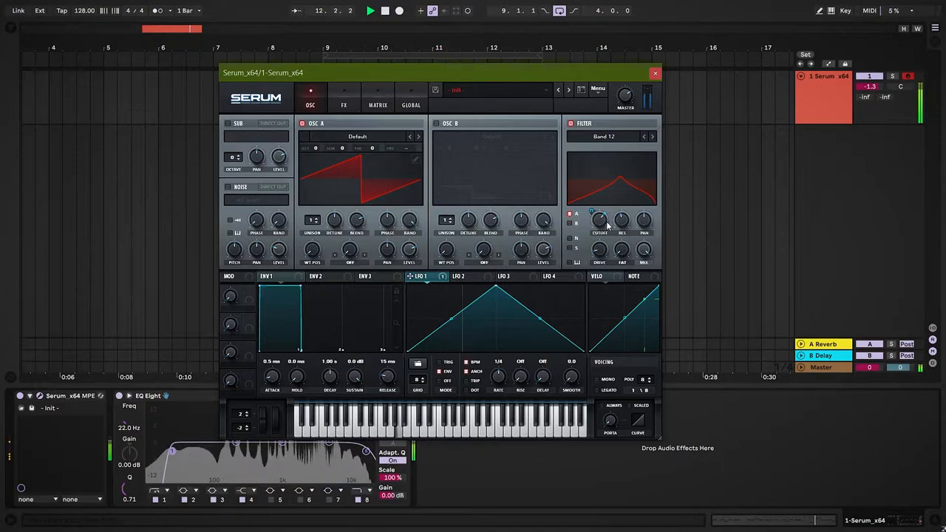
Enable the Phaser effect ahead of the distortion in the FX chain
click(343, 104)
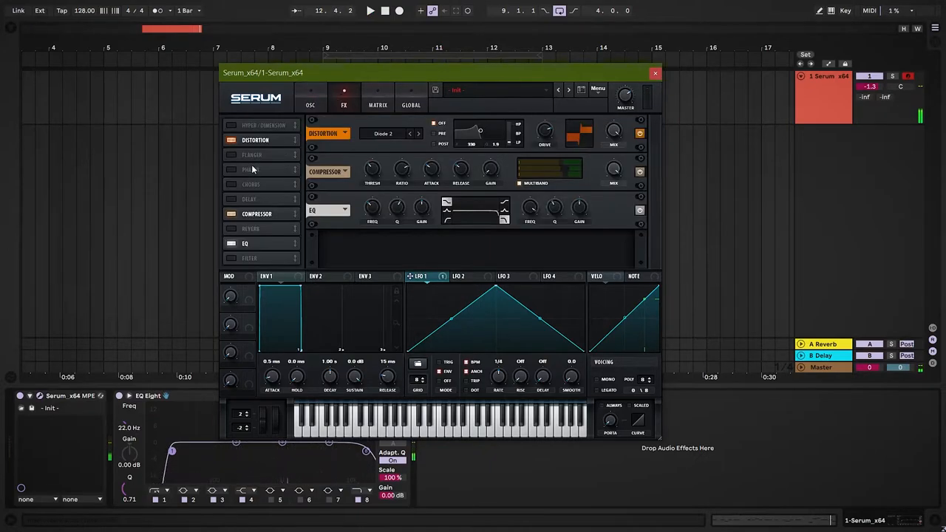
click(231, 168)
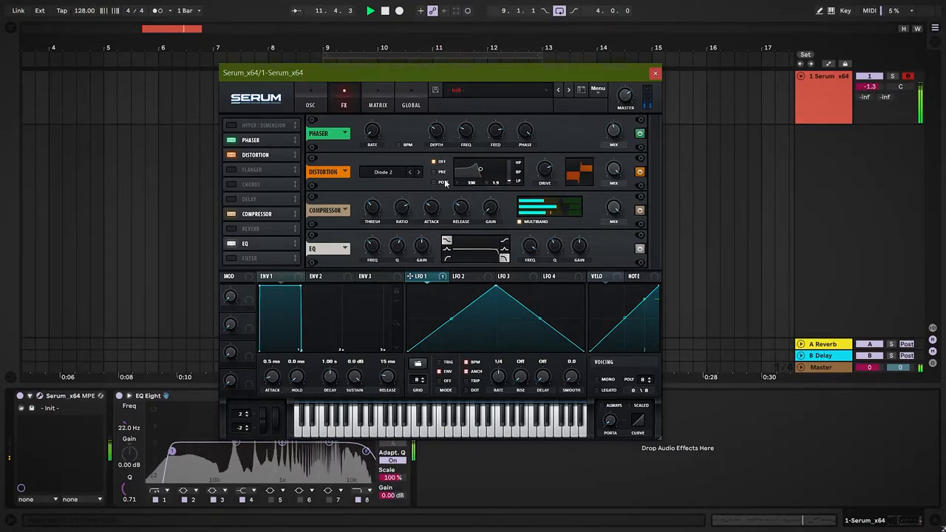
click(311, 104)
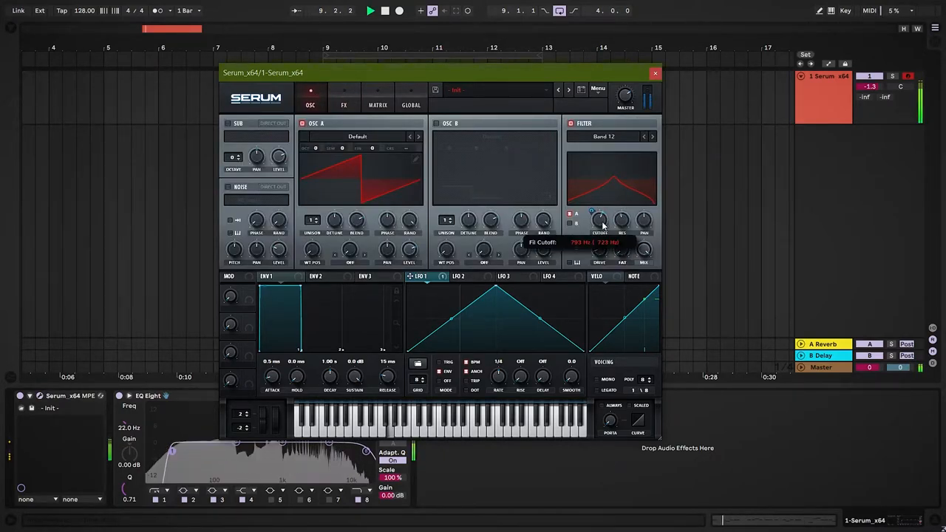
Reshape LFO 2 into a mostly flat curve with a rising ramp tail
click(458, 276)
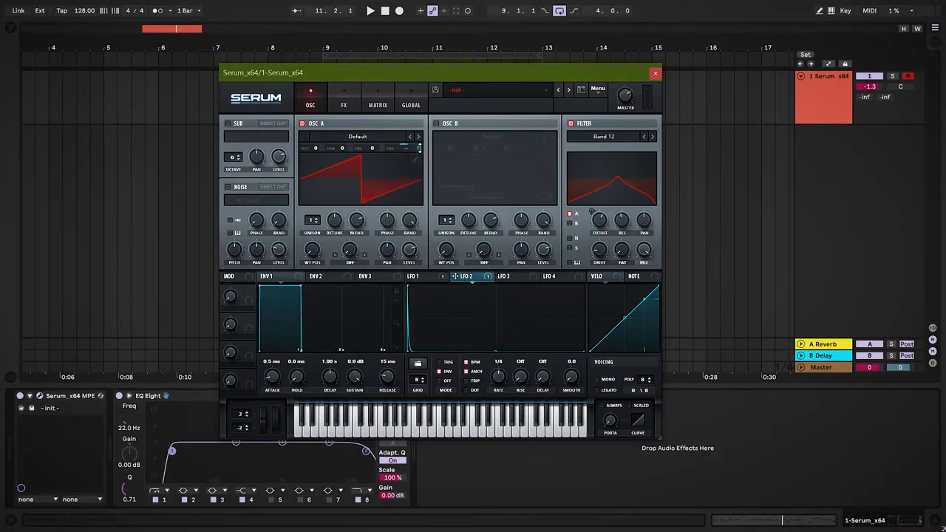
click(371, 11)
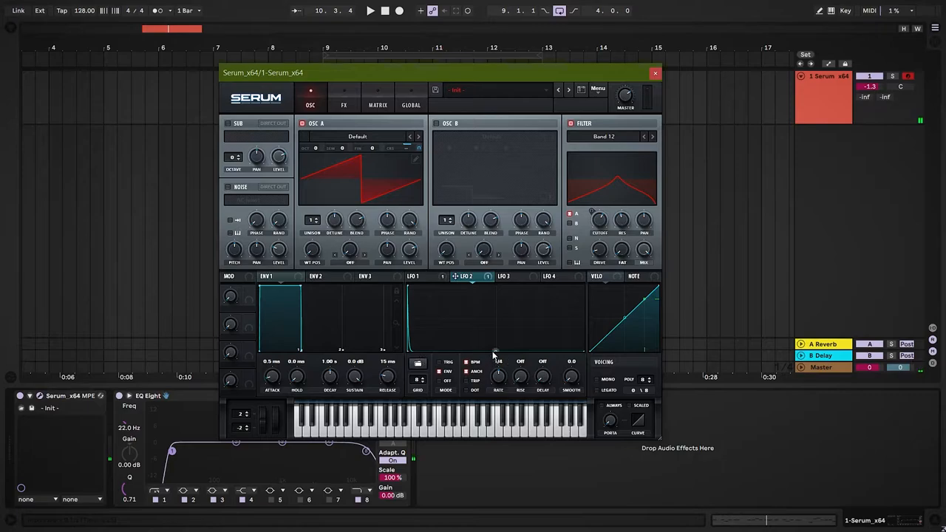
click(370, 10)
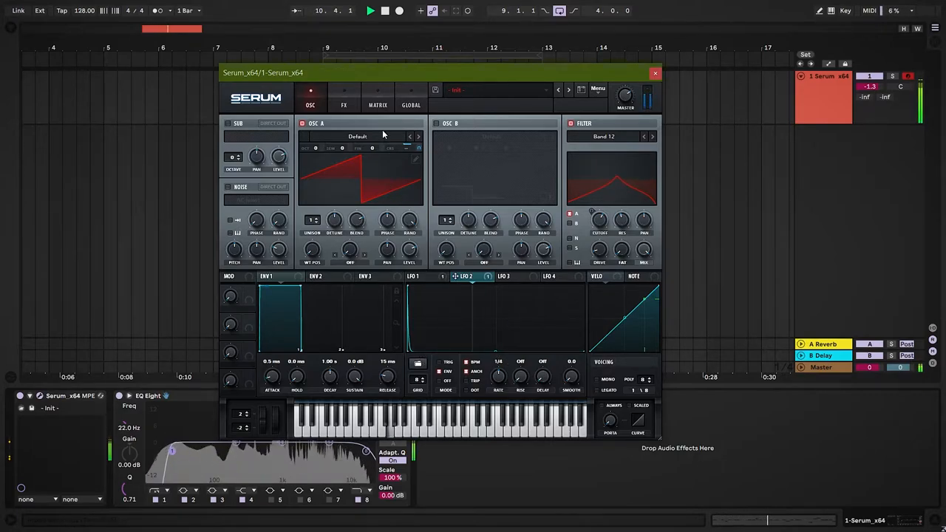
Route LFO 3 to Global Mast.Tun on matrix row 3 and set its modulation amount
click(377, 103)
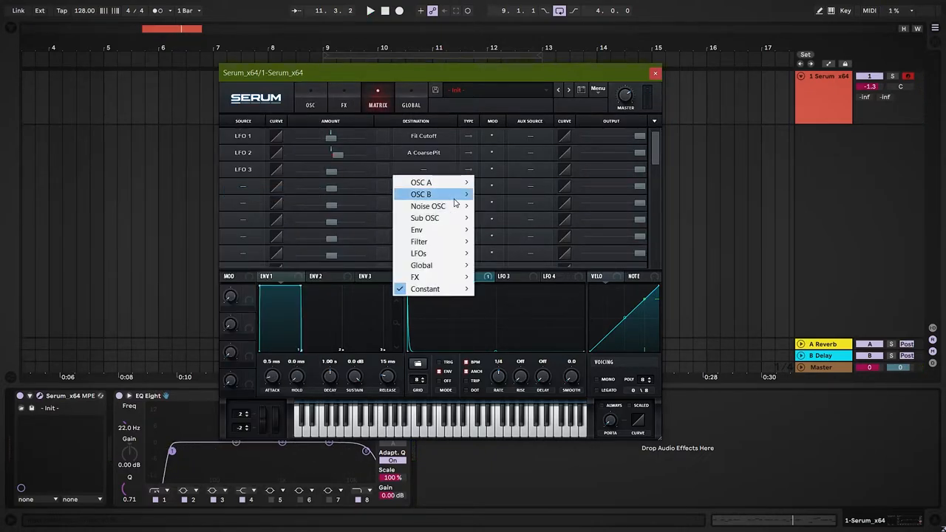
mouse_move(419, 183)
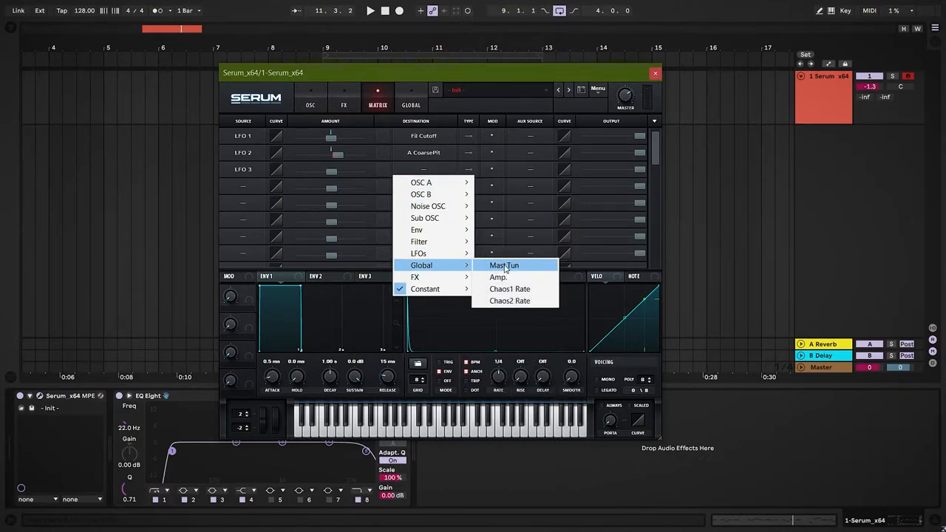
click(502, 264)
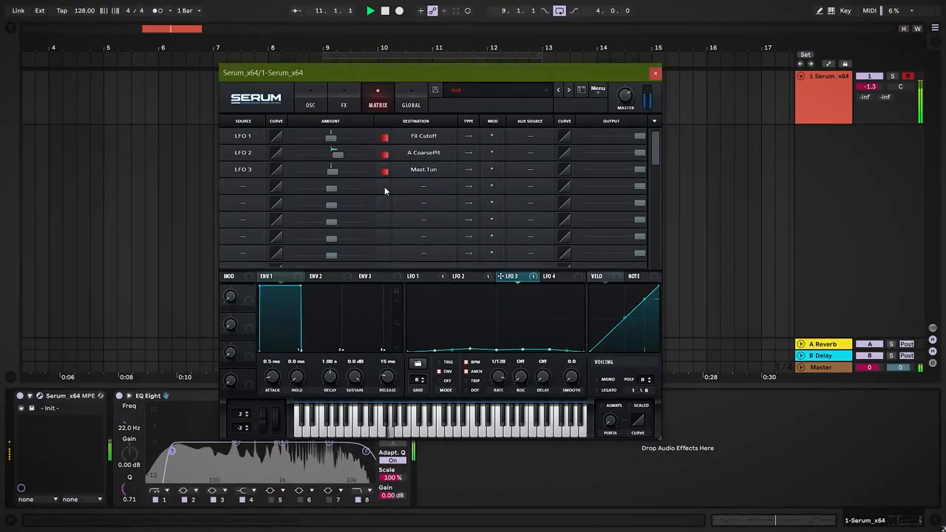
drag(331, 168, 366, 169)
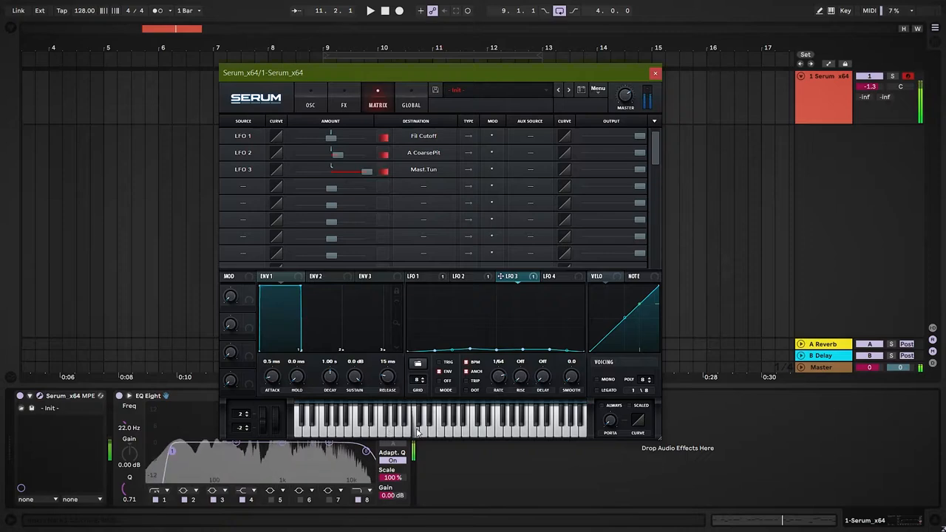
click(310, 103)
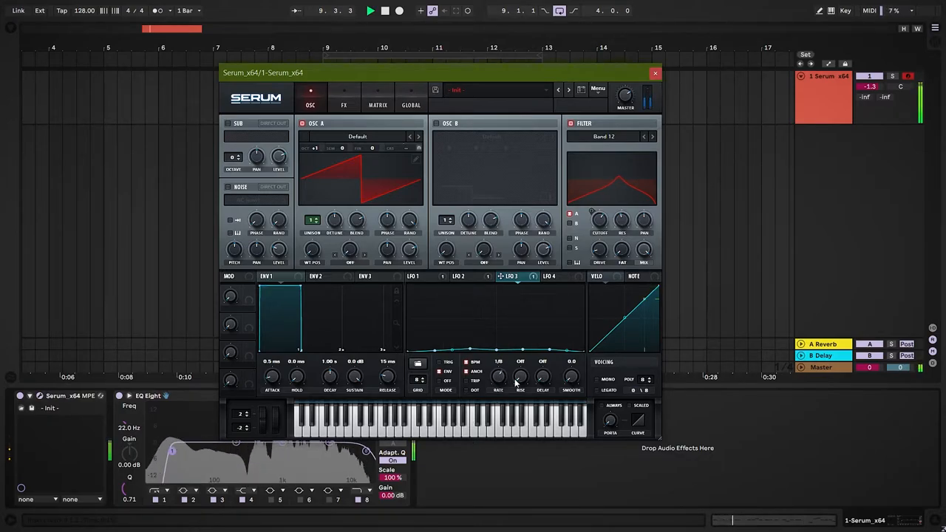
click(379, 103)
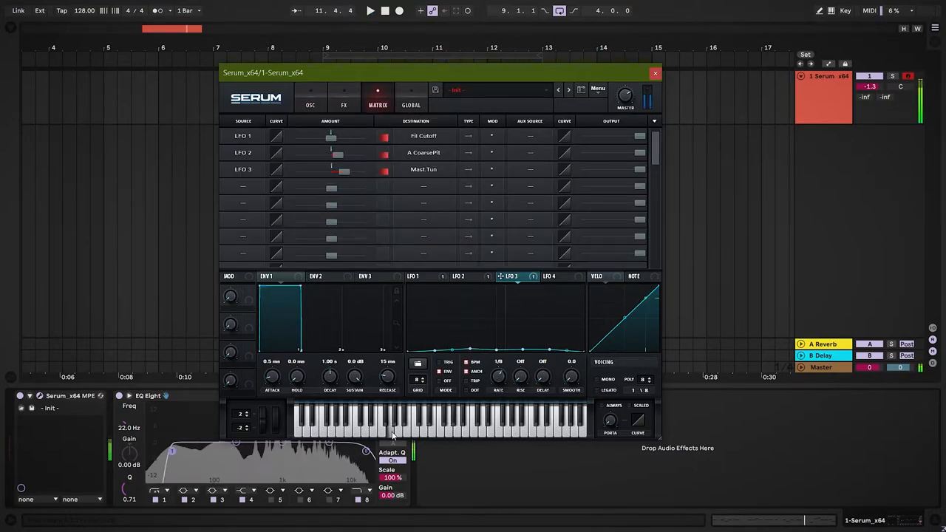
Warp oscillator A's saw into a curved, bent ramp shape
click(310, 103)
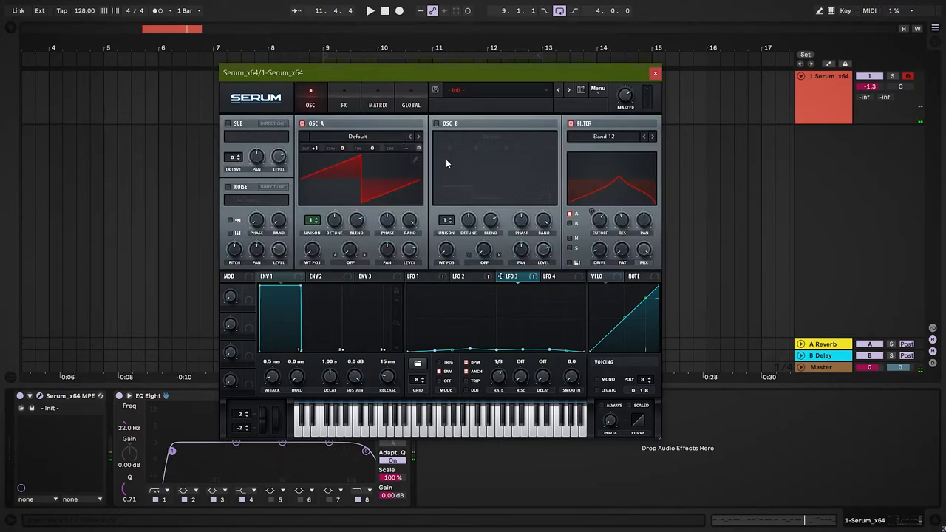
mouse_move(355, 277)
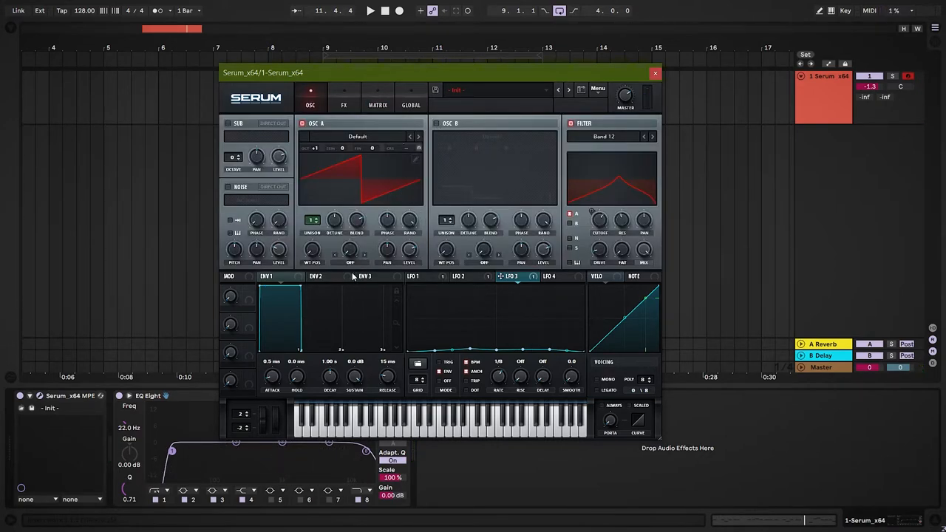
click(369, 11)
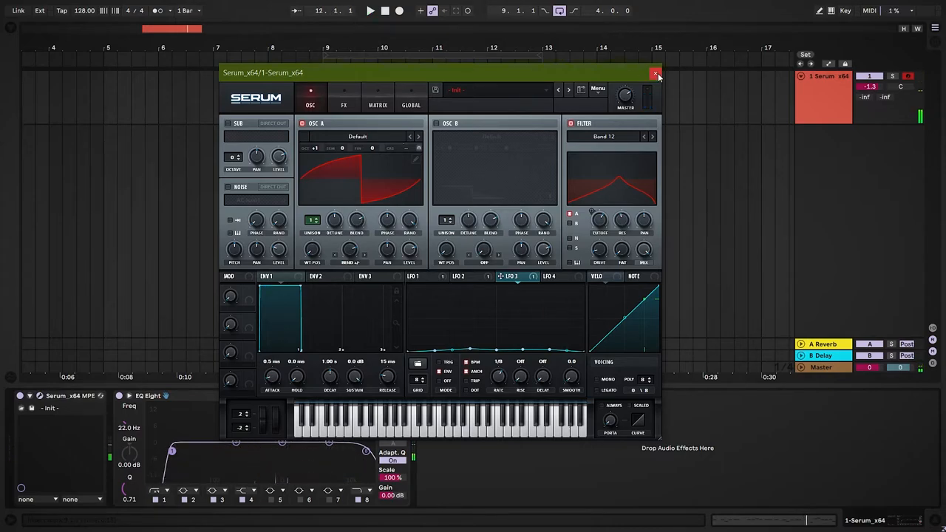
Add Ableton's Compressor after EQ Eight on the Serum track's effect chain
click(654, 77)
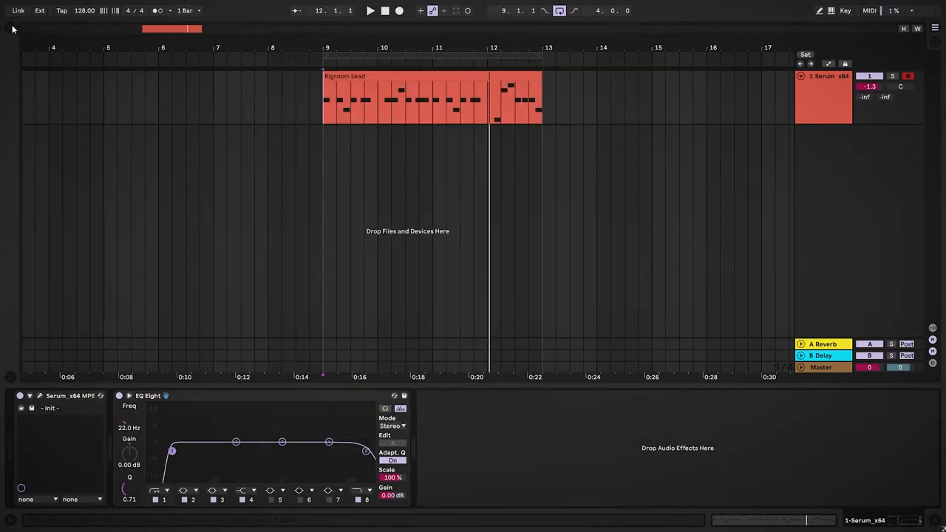
click(11, 28)
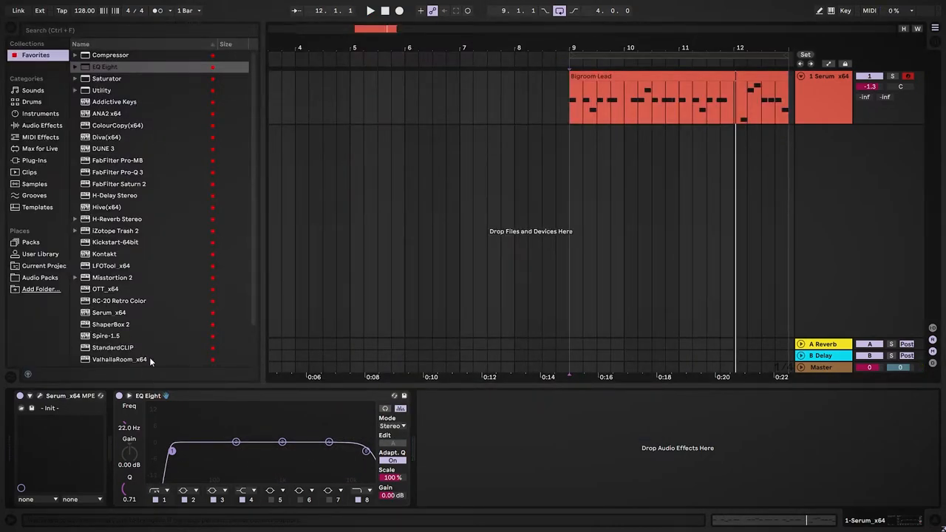
click(104, 55)
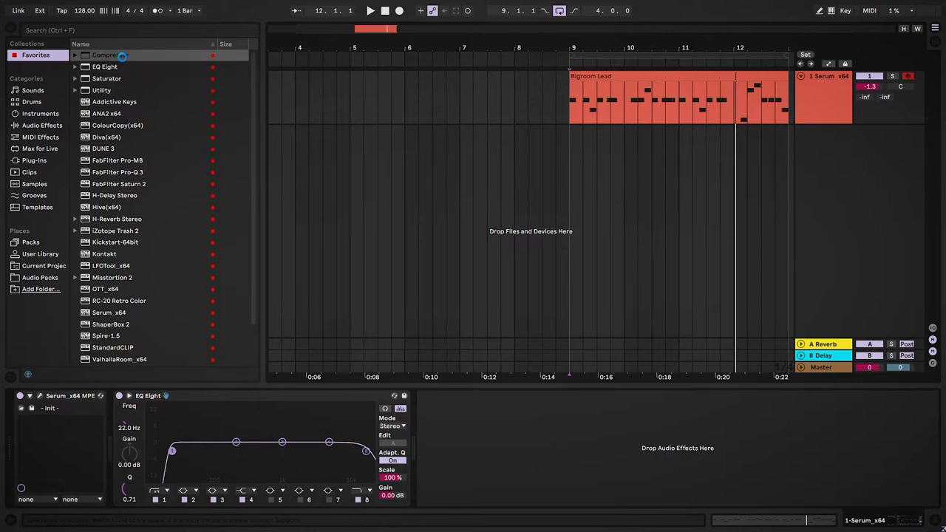
double_click(109, 54)
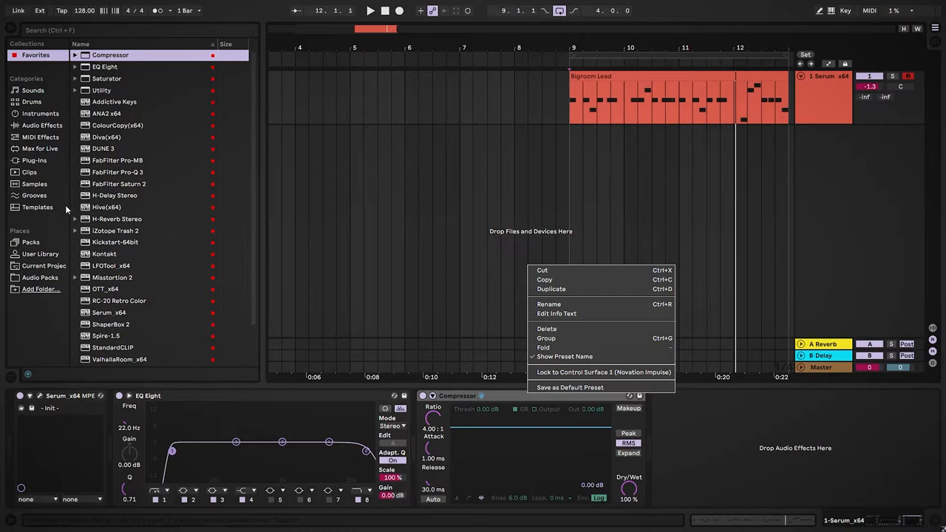
click(145, 158)
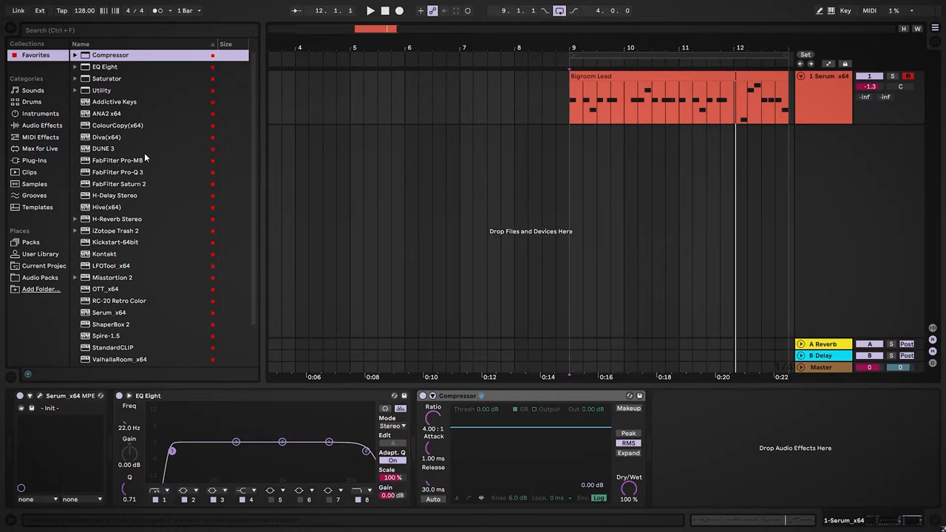
scroll(down, 3)
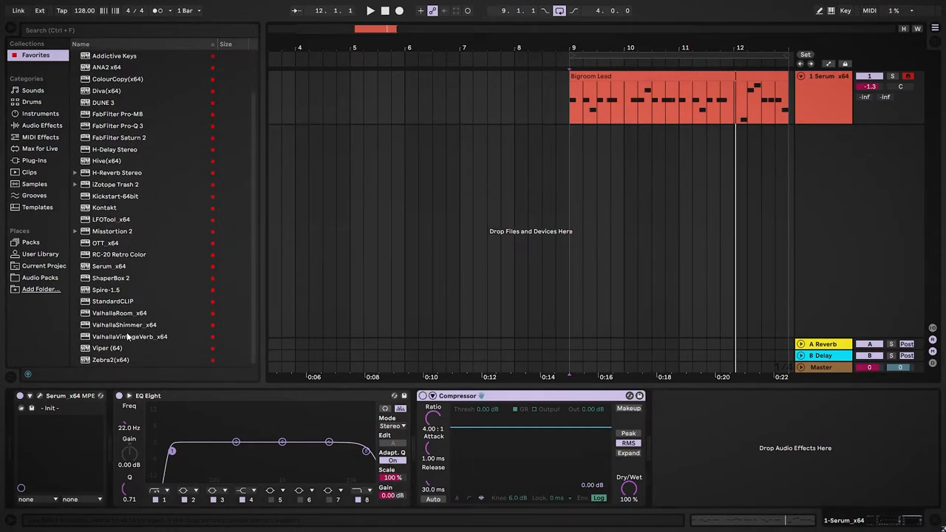
Add ValhallaRoom in a two-chain Audio Effect Rack with decay raised to about 5.30 s
double_click(118, 313)
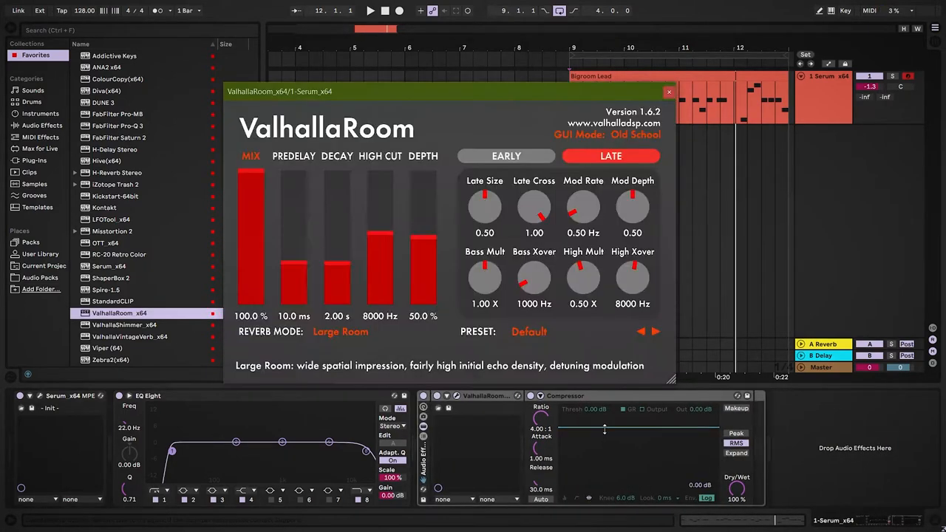
click(668, 92)
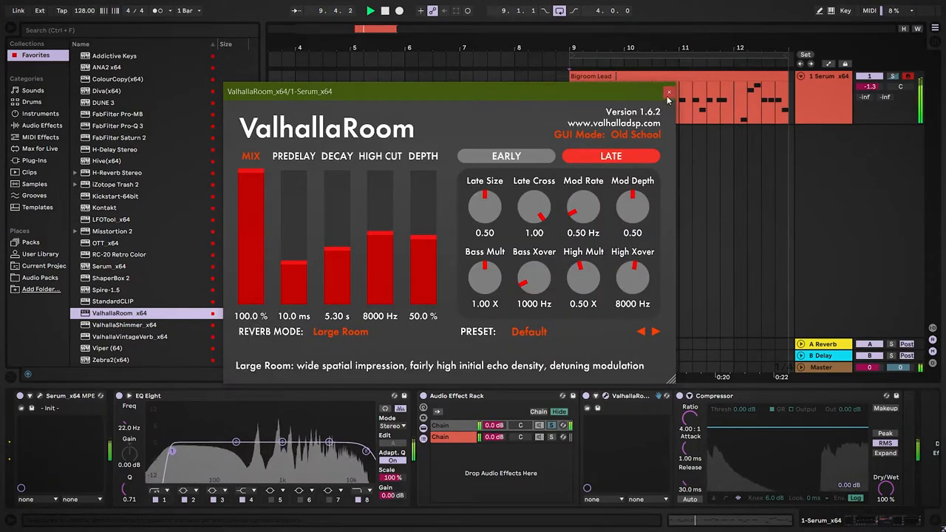
click(340, 331)
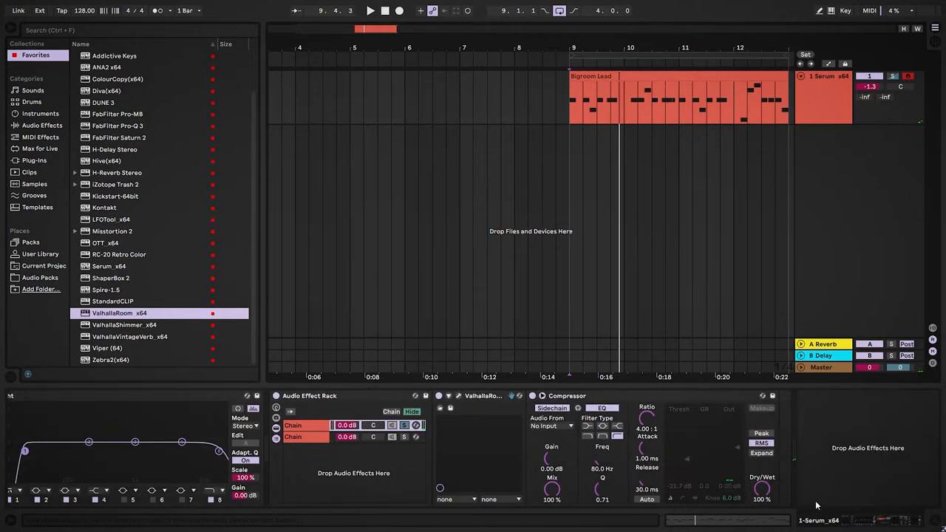
Route the compressor's sidechain Audio From to 1-Serum x64 / Pre FX during playback
click(369, 11)
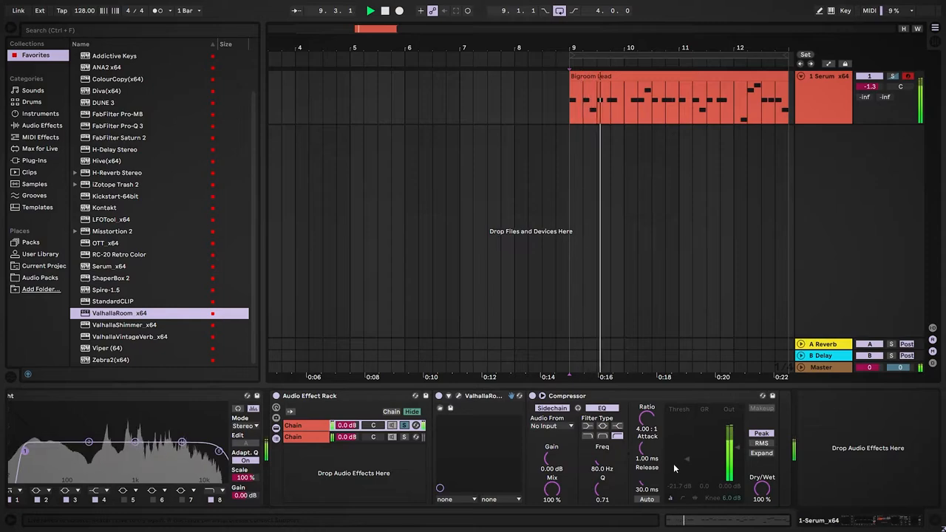
click(550, 425)
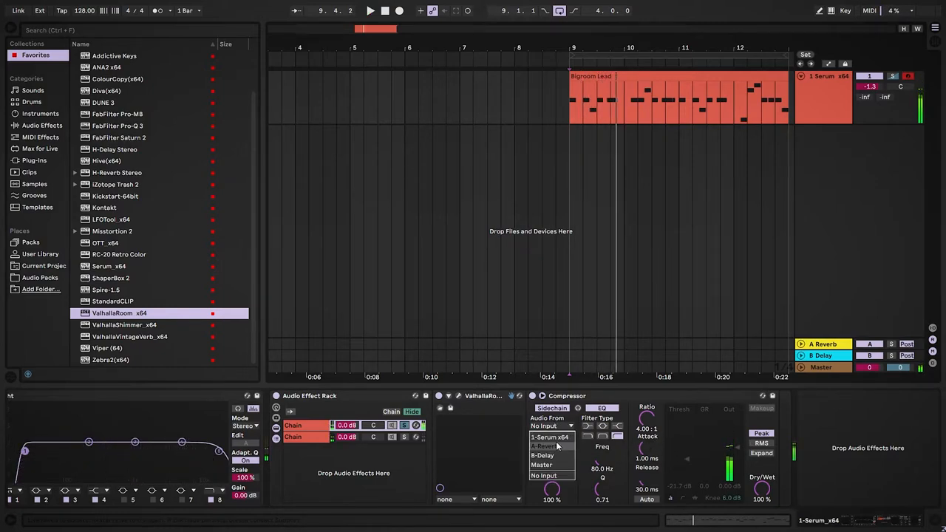
click(548, 438)
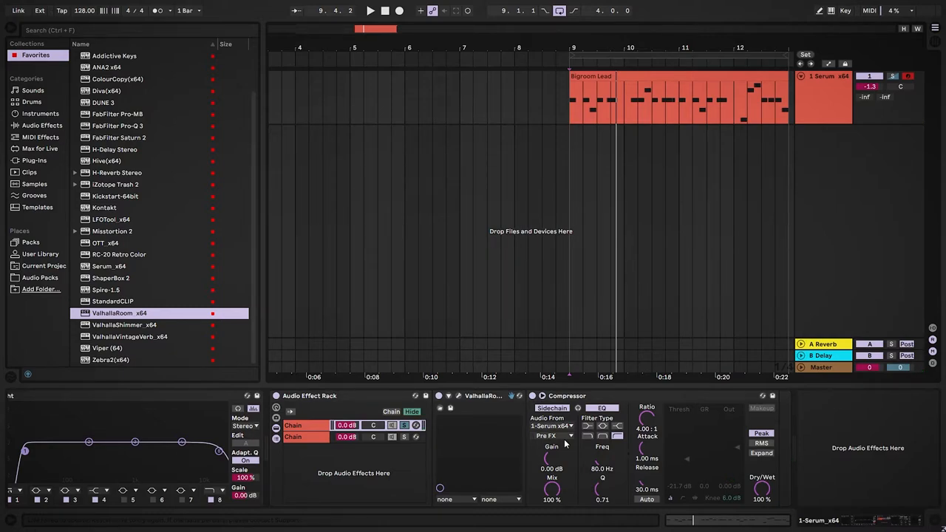
mouse_move(583, 420)
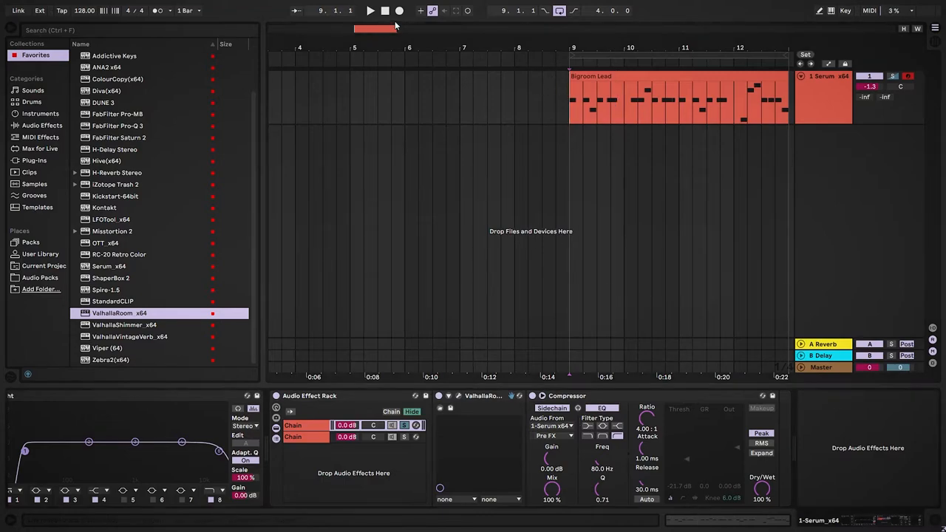
click(369, 11)
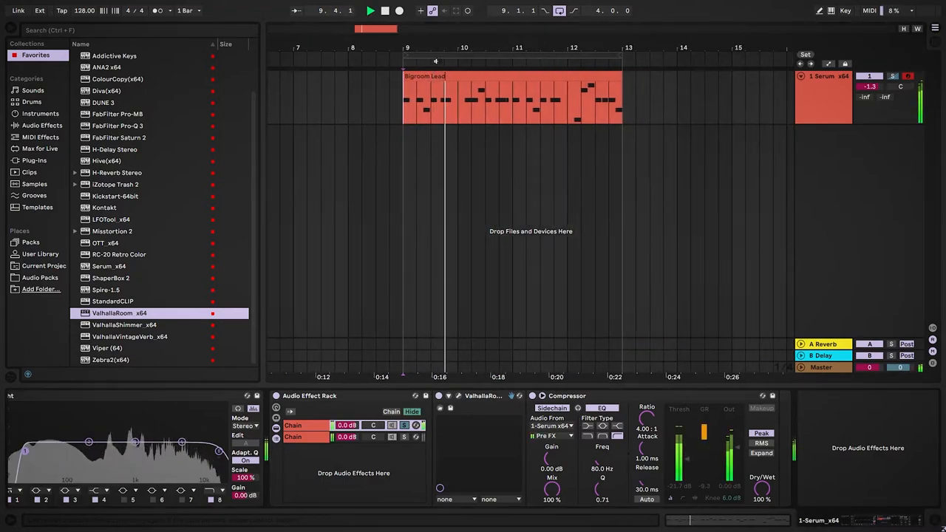
click(370, 10)
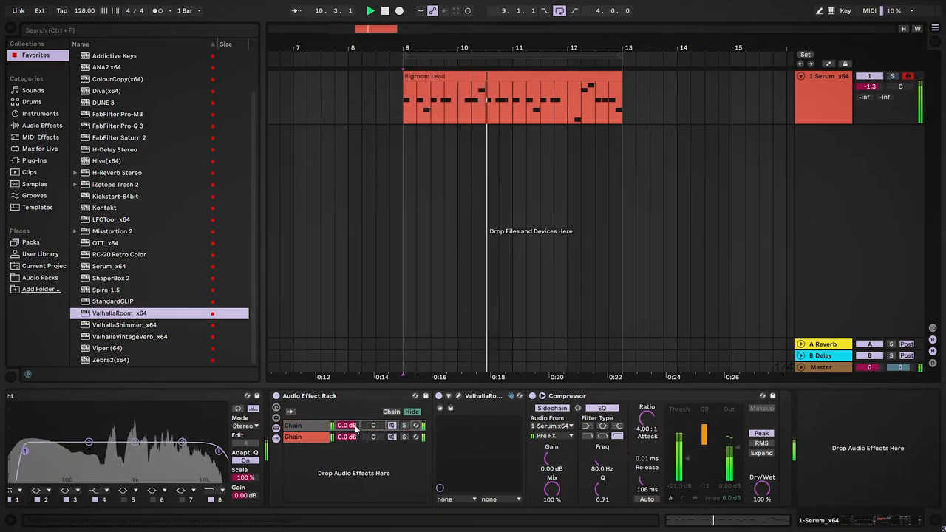
Balance the two rack chains' volume sliders, lowering the second slightly
drag(346, 426, 346, 436)
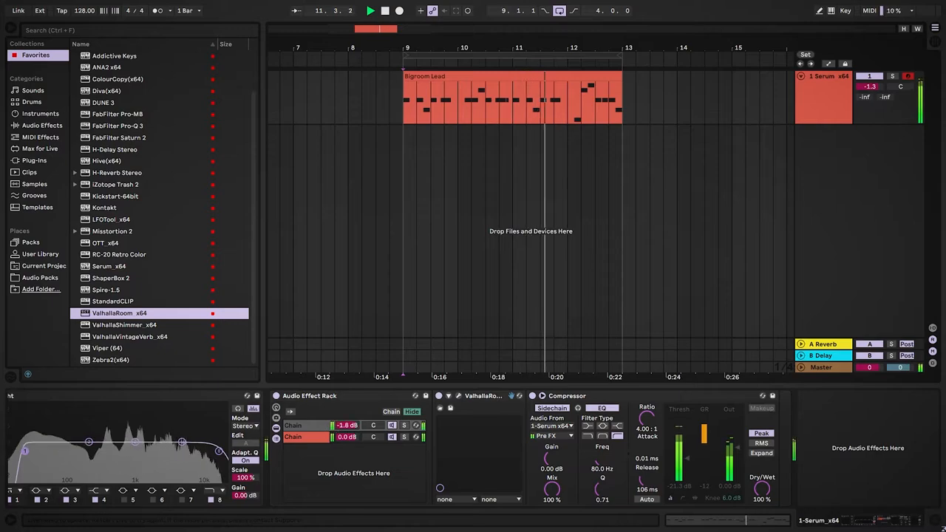
drag(345, 426, 345, 440)
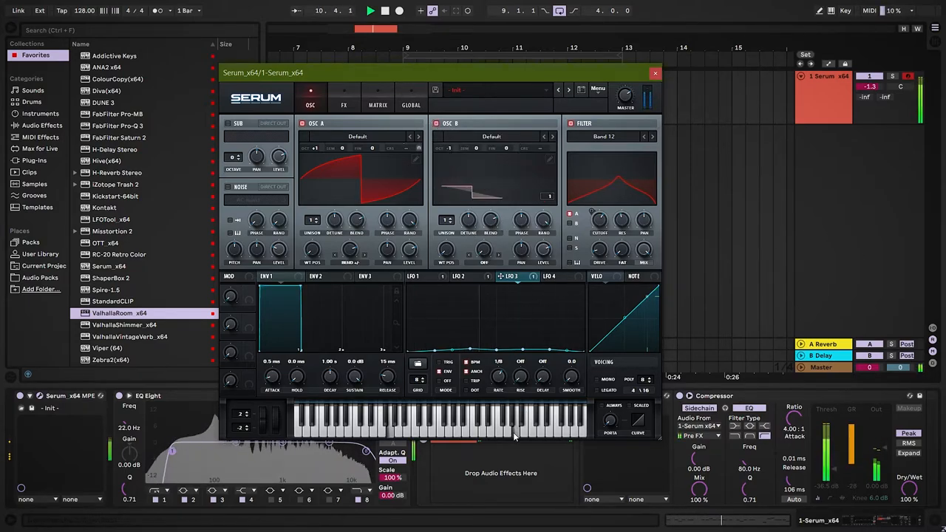
Disable oscillator B so only oscillator A and the filter shape the sound, then resume playback
click(552, 136)
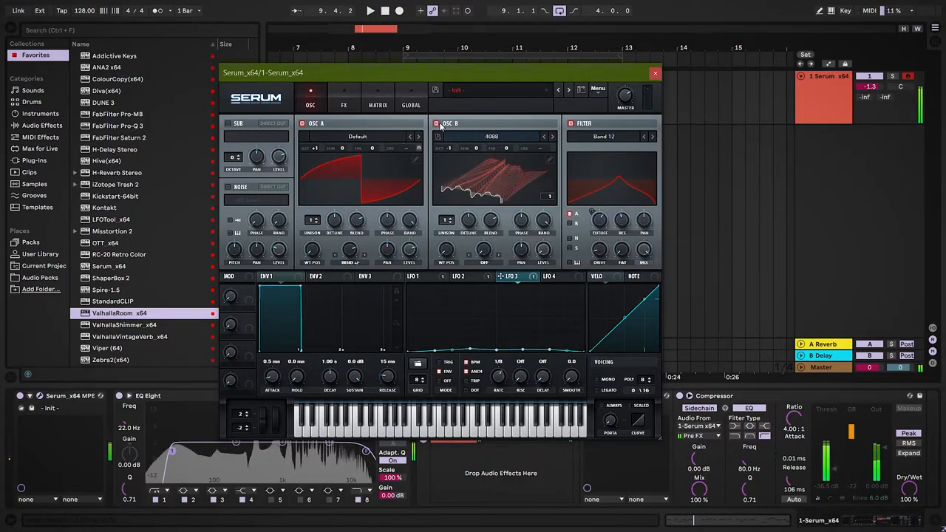
click(437, 123)
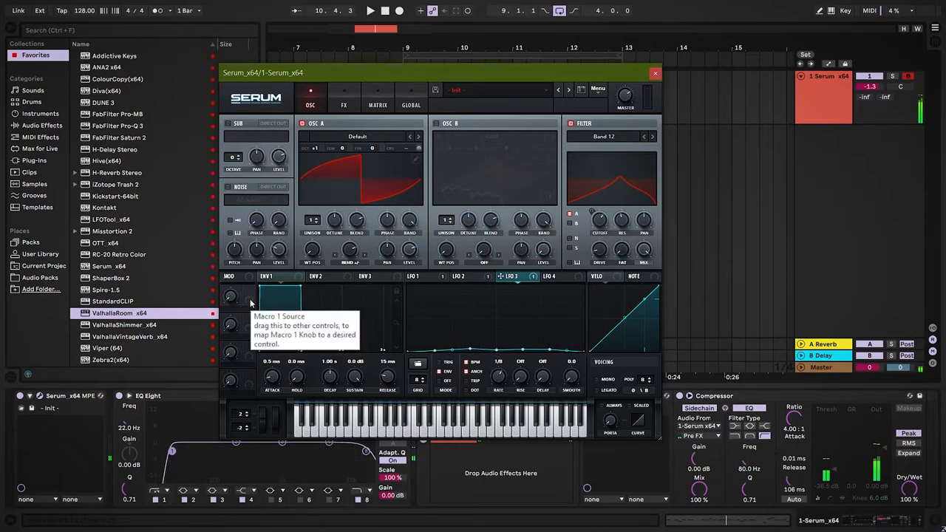
mouse_move(257, 305)
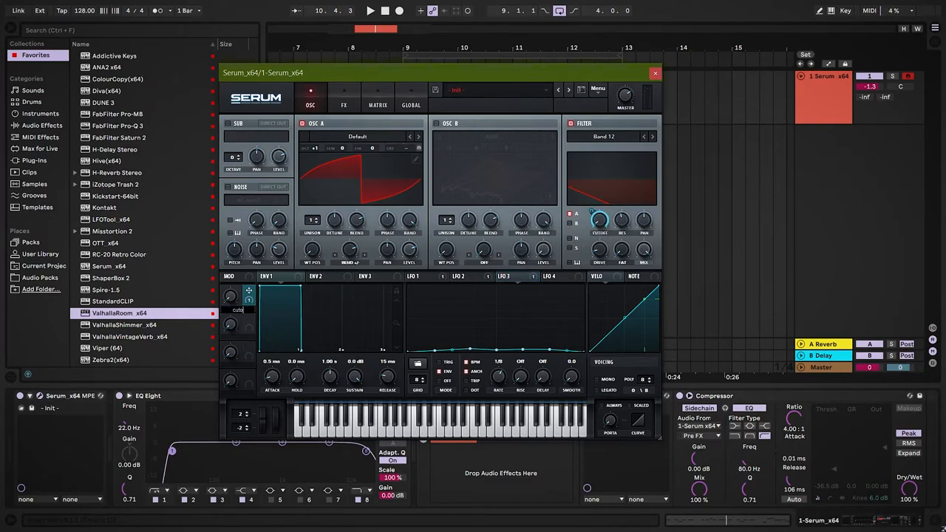
click(370, 11)
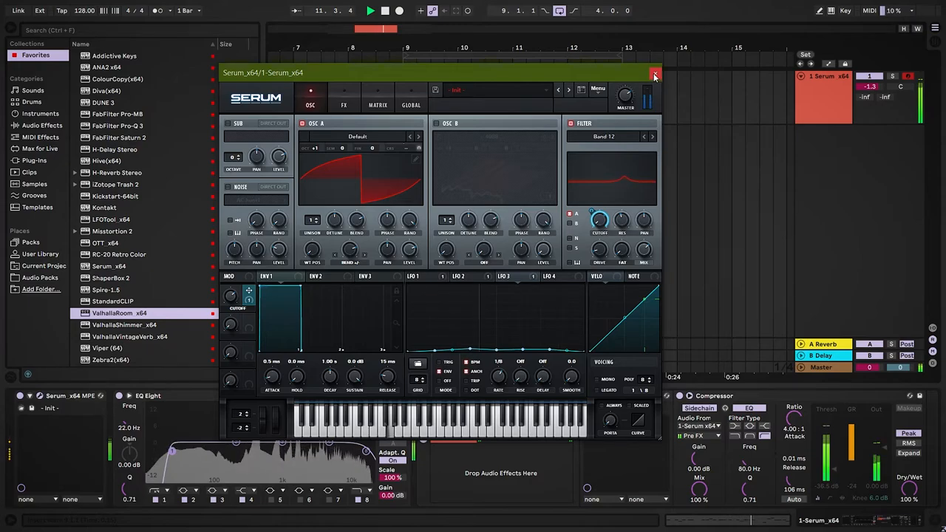
Enable the FX filter and cycle its type to a comb setting, then return to the oscillators
click(653, 77)
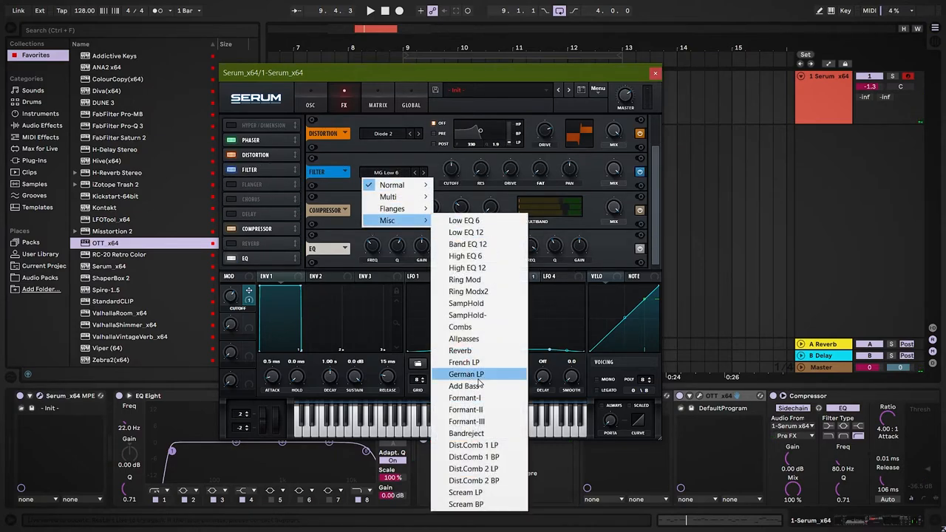
click(465, 303)
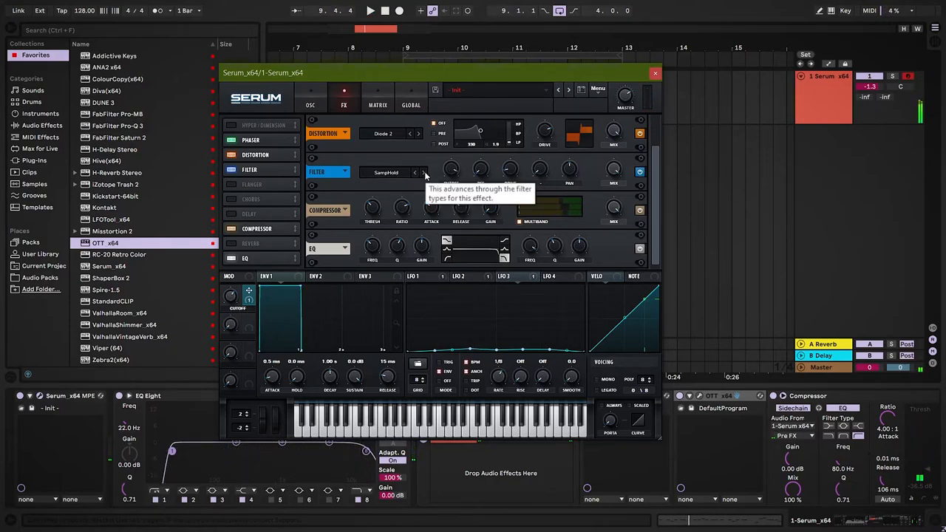
click(370, 11)
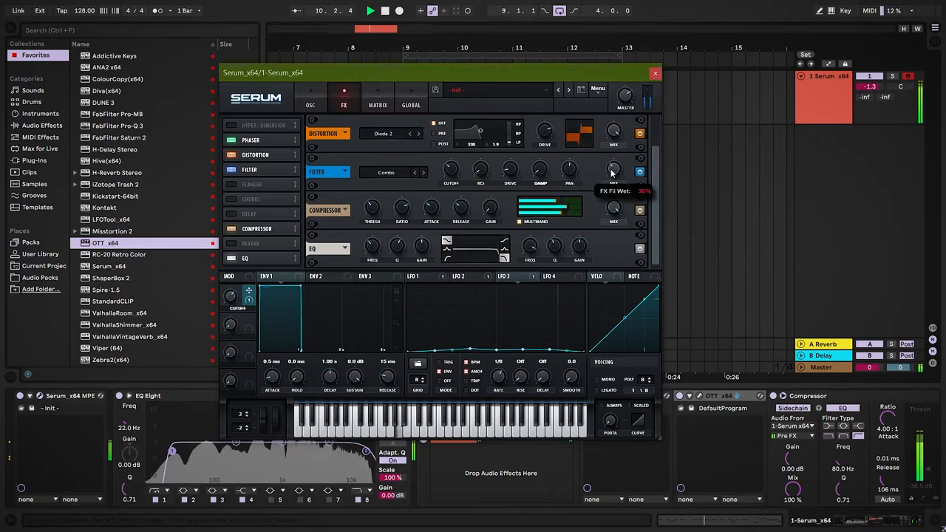
click(310, 105)
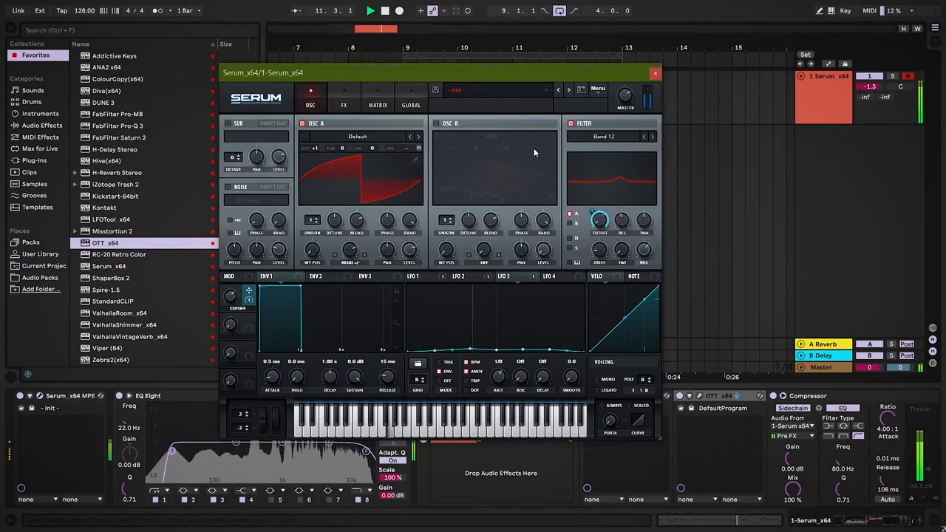
mouse_move(494, 213)
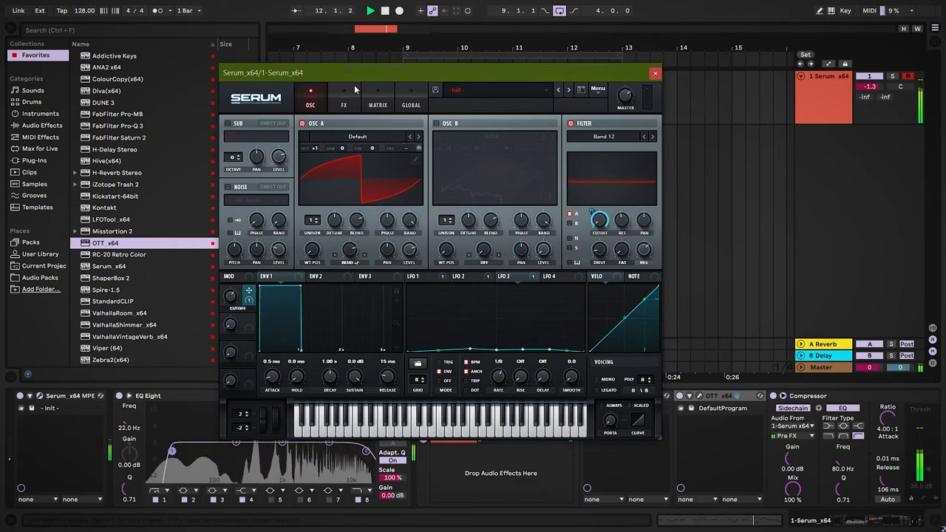
In the mod matrix, nudge LFO 2's amount on oscillator A coarse pitch, then return to OSC
click(378, 103)
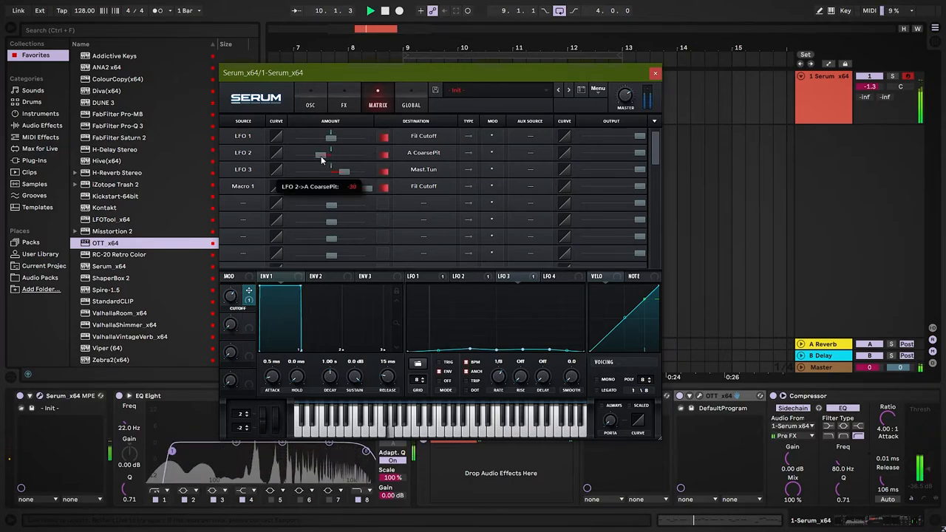
drag(331, 152, 340, 152)
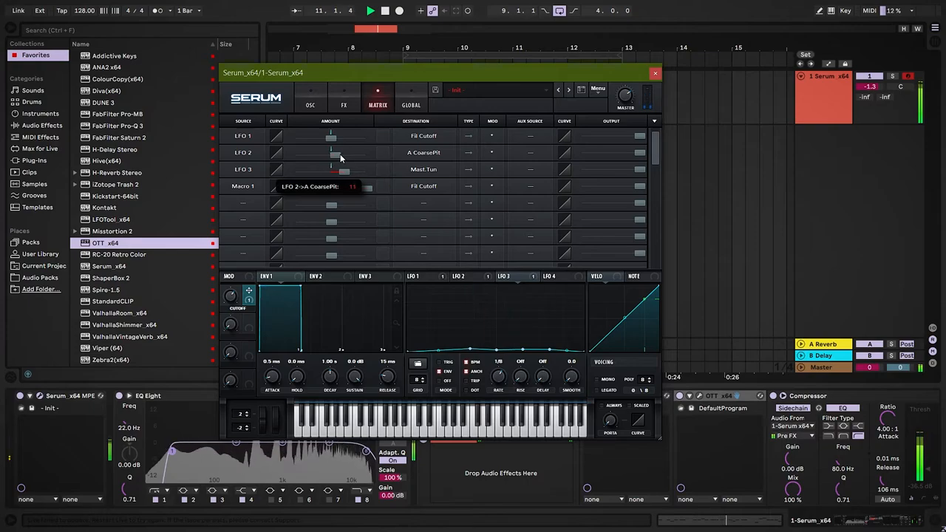
click(310, 103)
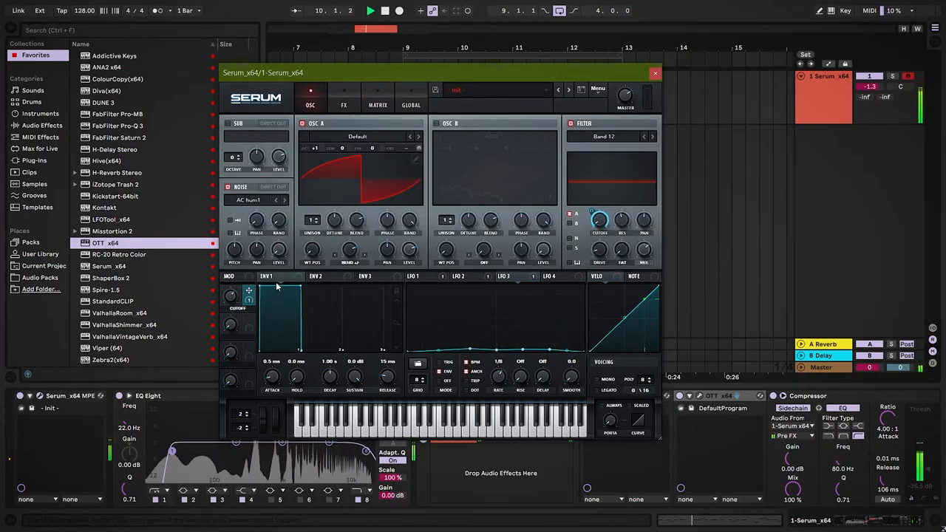
Switch on the noise oscillator with a chosen sample and raise oscillator A's warp into a spike shape
click(316, 276)
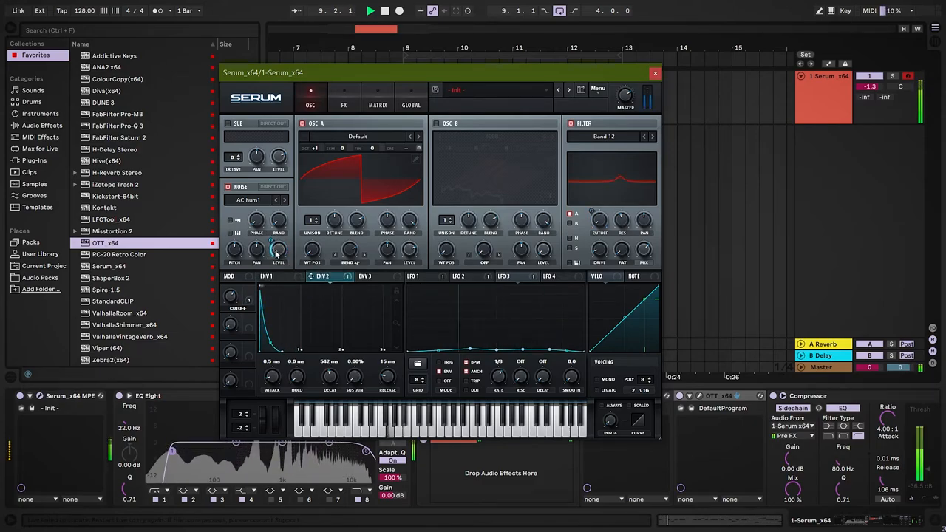
click(274, 186)
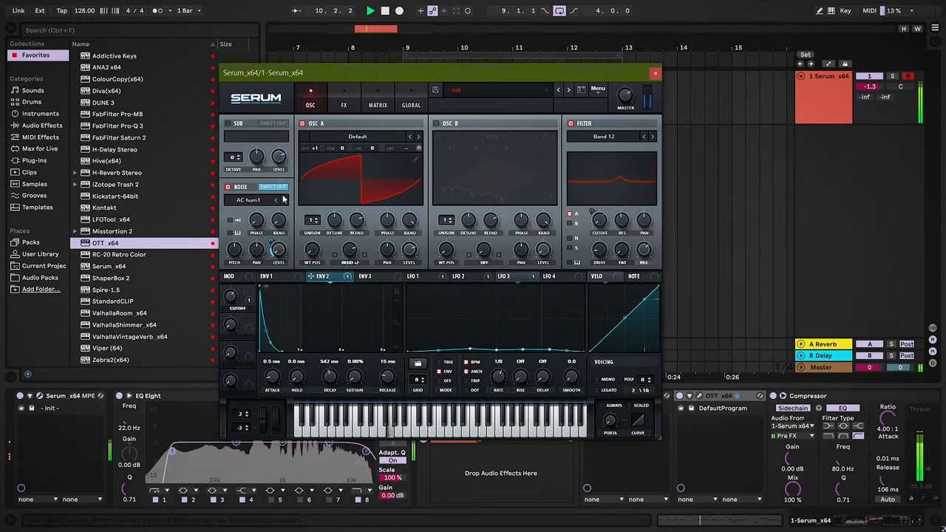
click(283, 201)
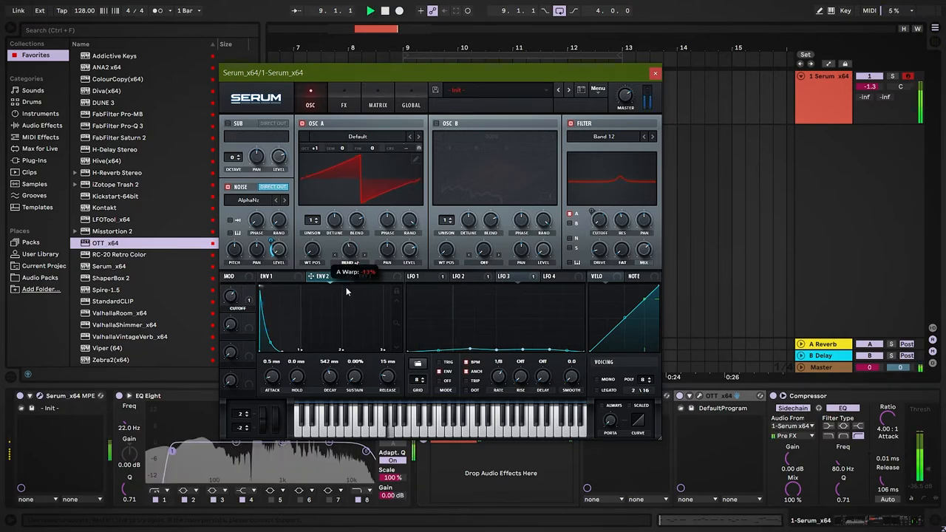
drag(363, 260, 364, 251)
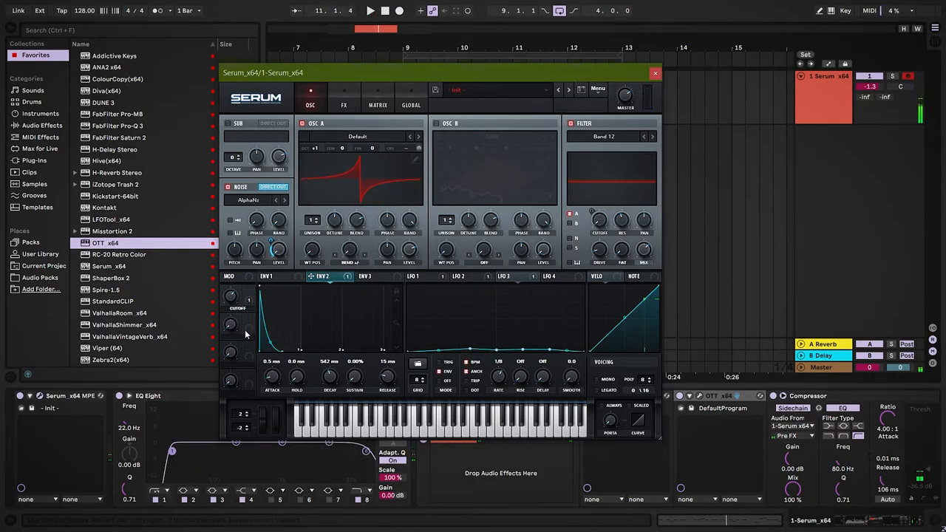
mouse_move(231, 325)
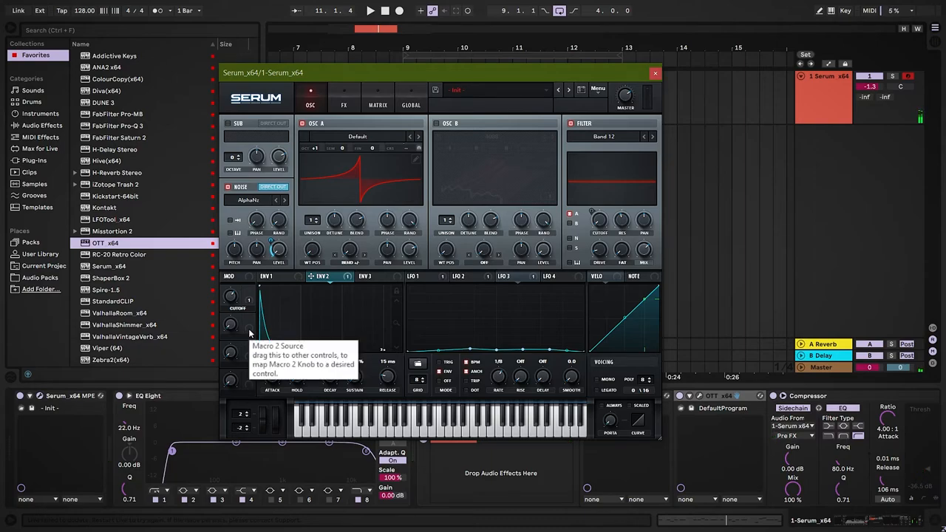